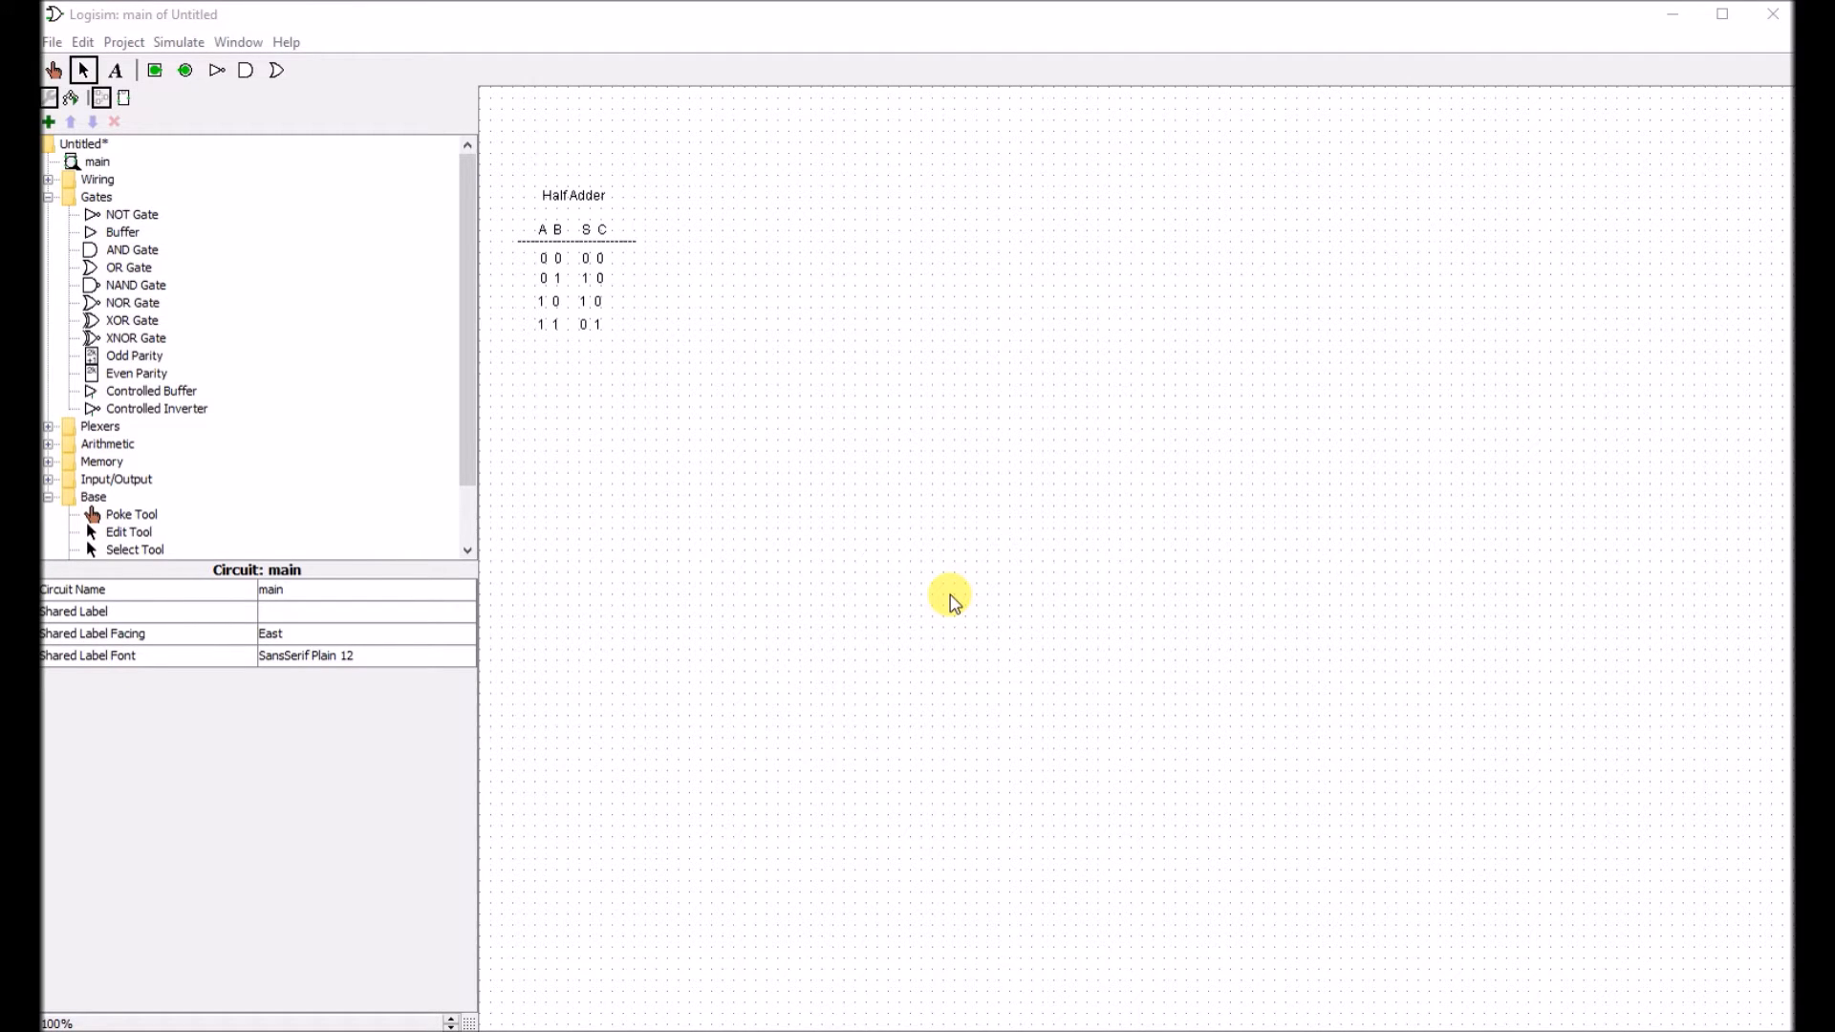
pyautogui.moveTo(875, 500)
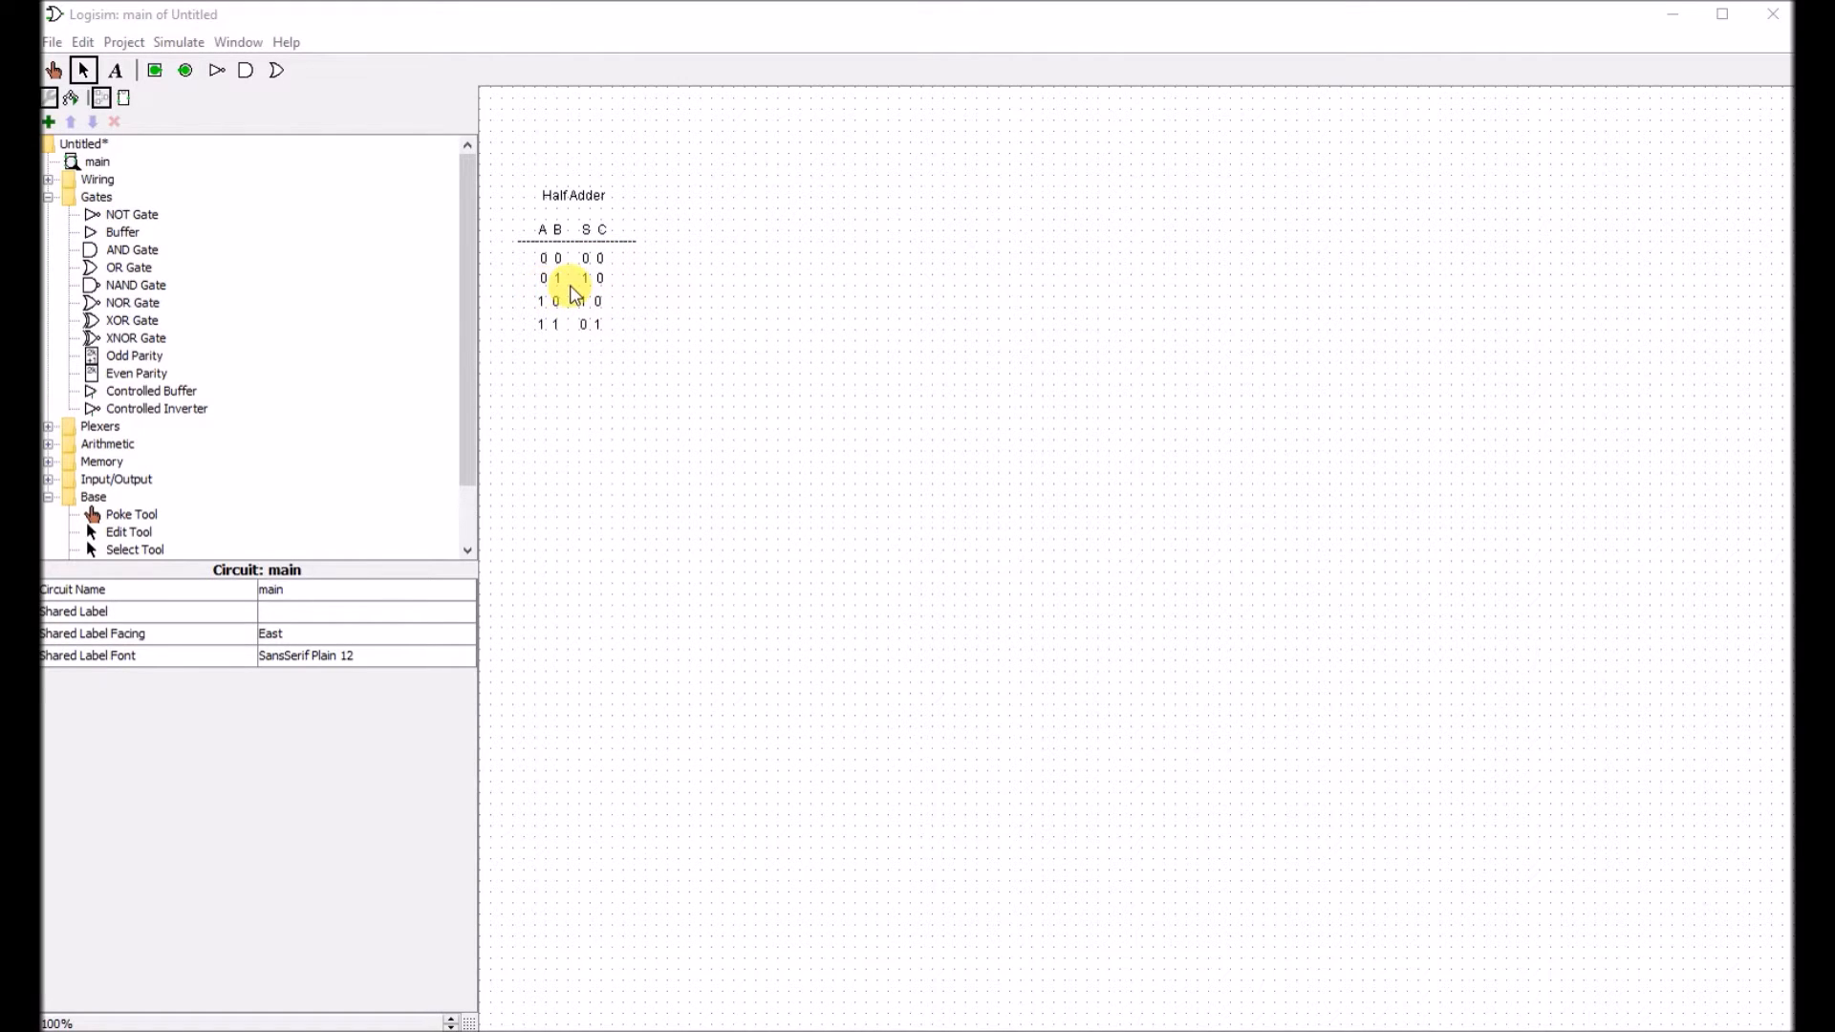
# - Place and wire the half adder: A and B into XOR for SUM and AND for CARRY
pyautogui.click(585, 300)
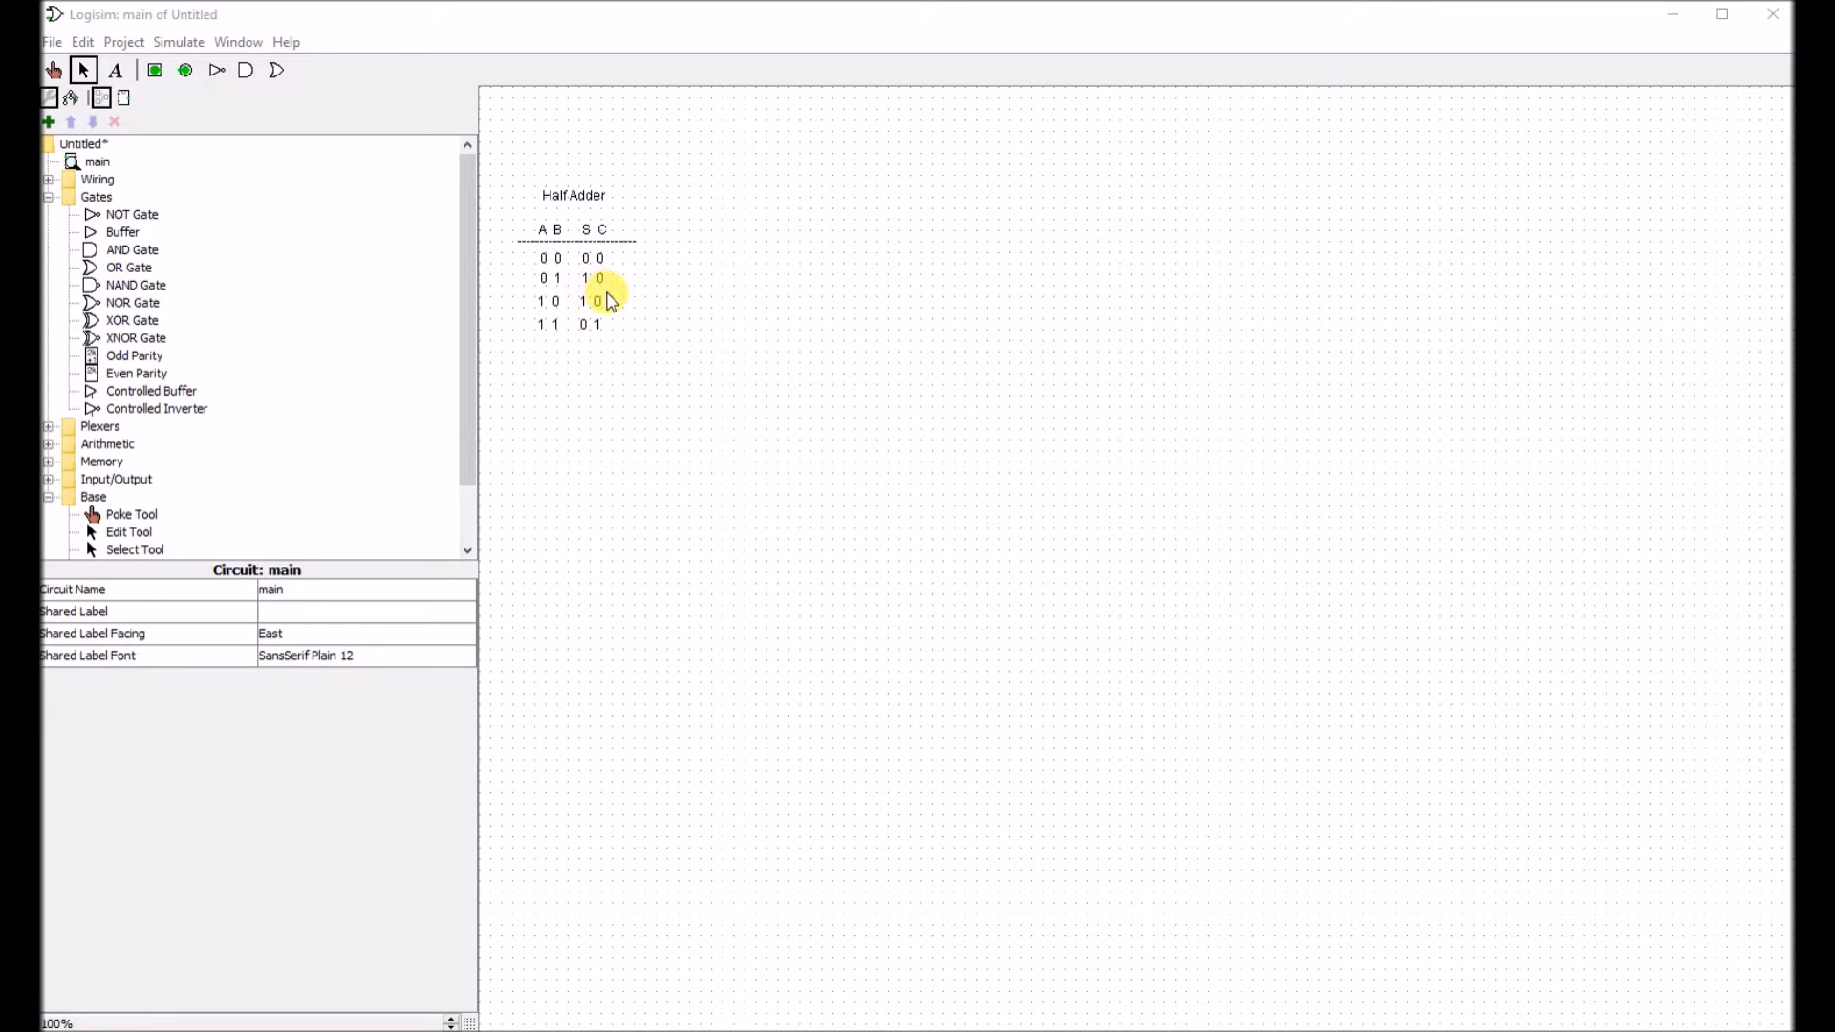
pyautogui.moveTo(533, 325)
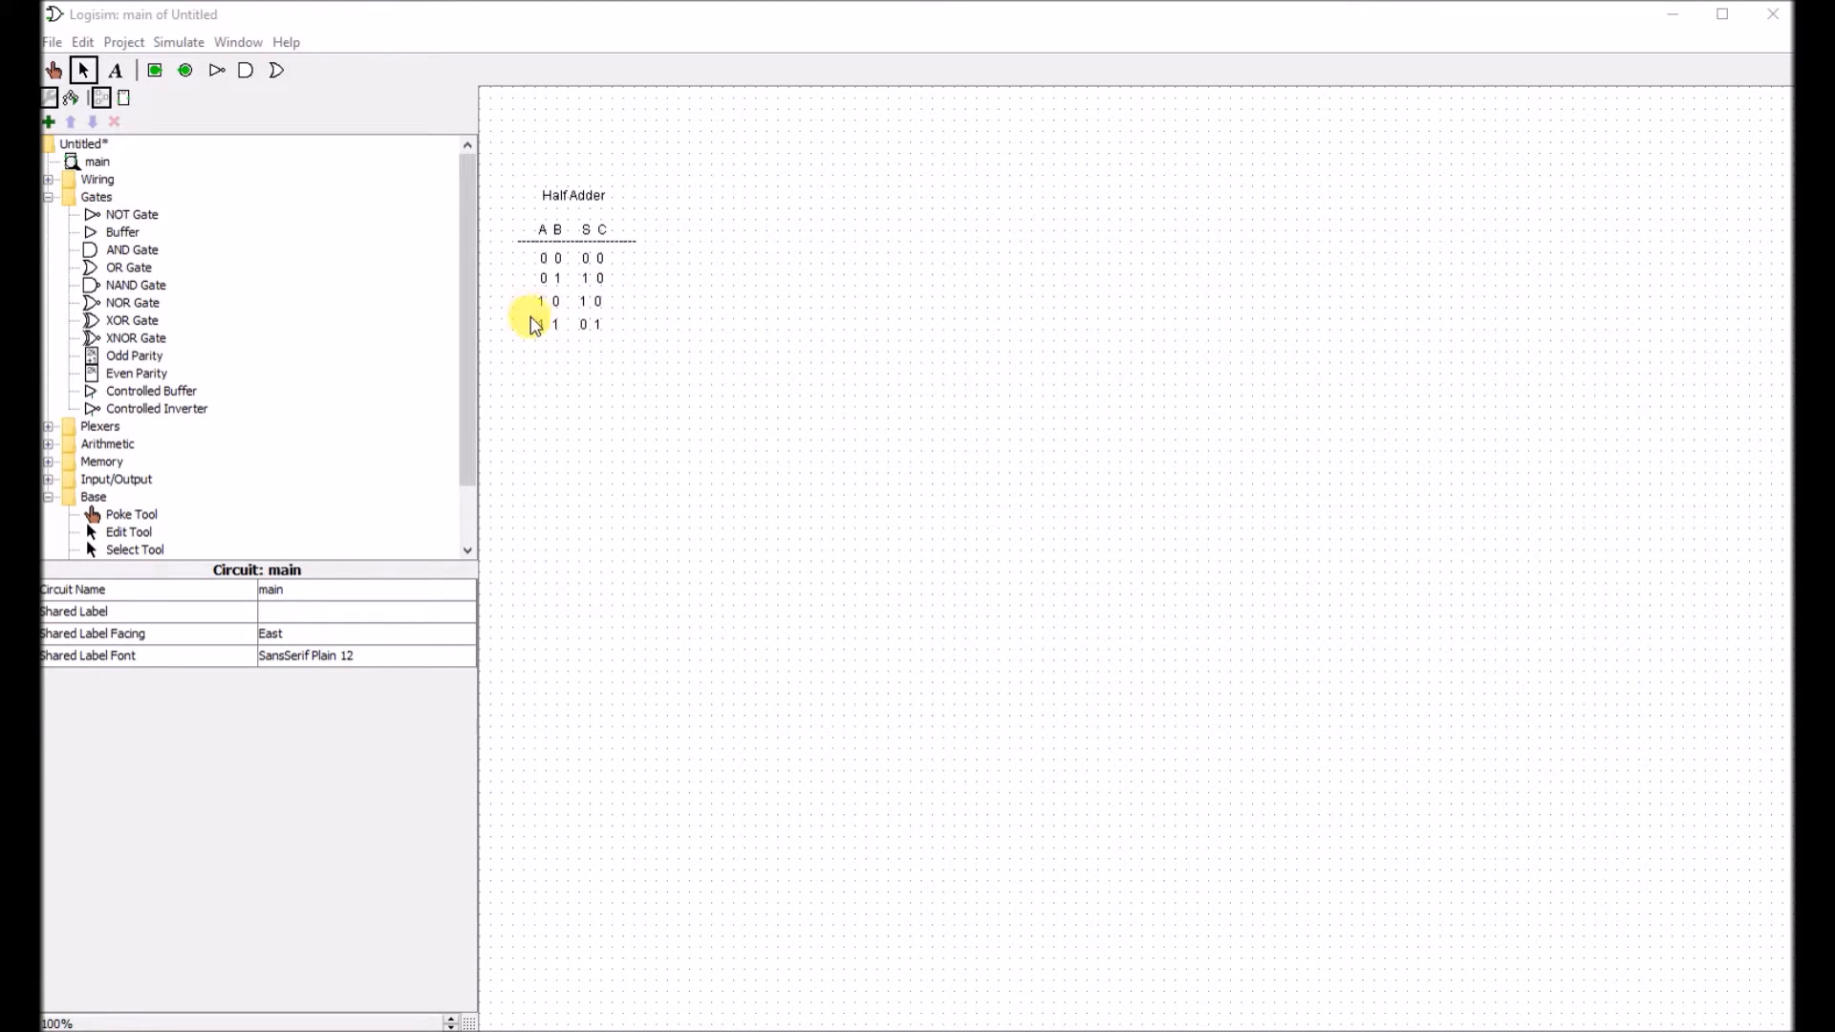
pyautogui.moveTo(560, 310)
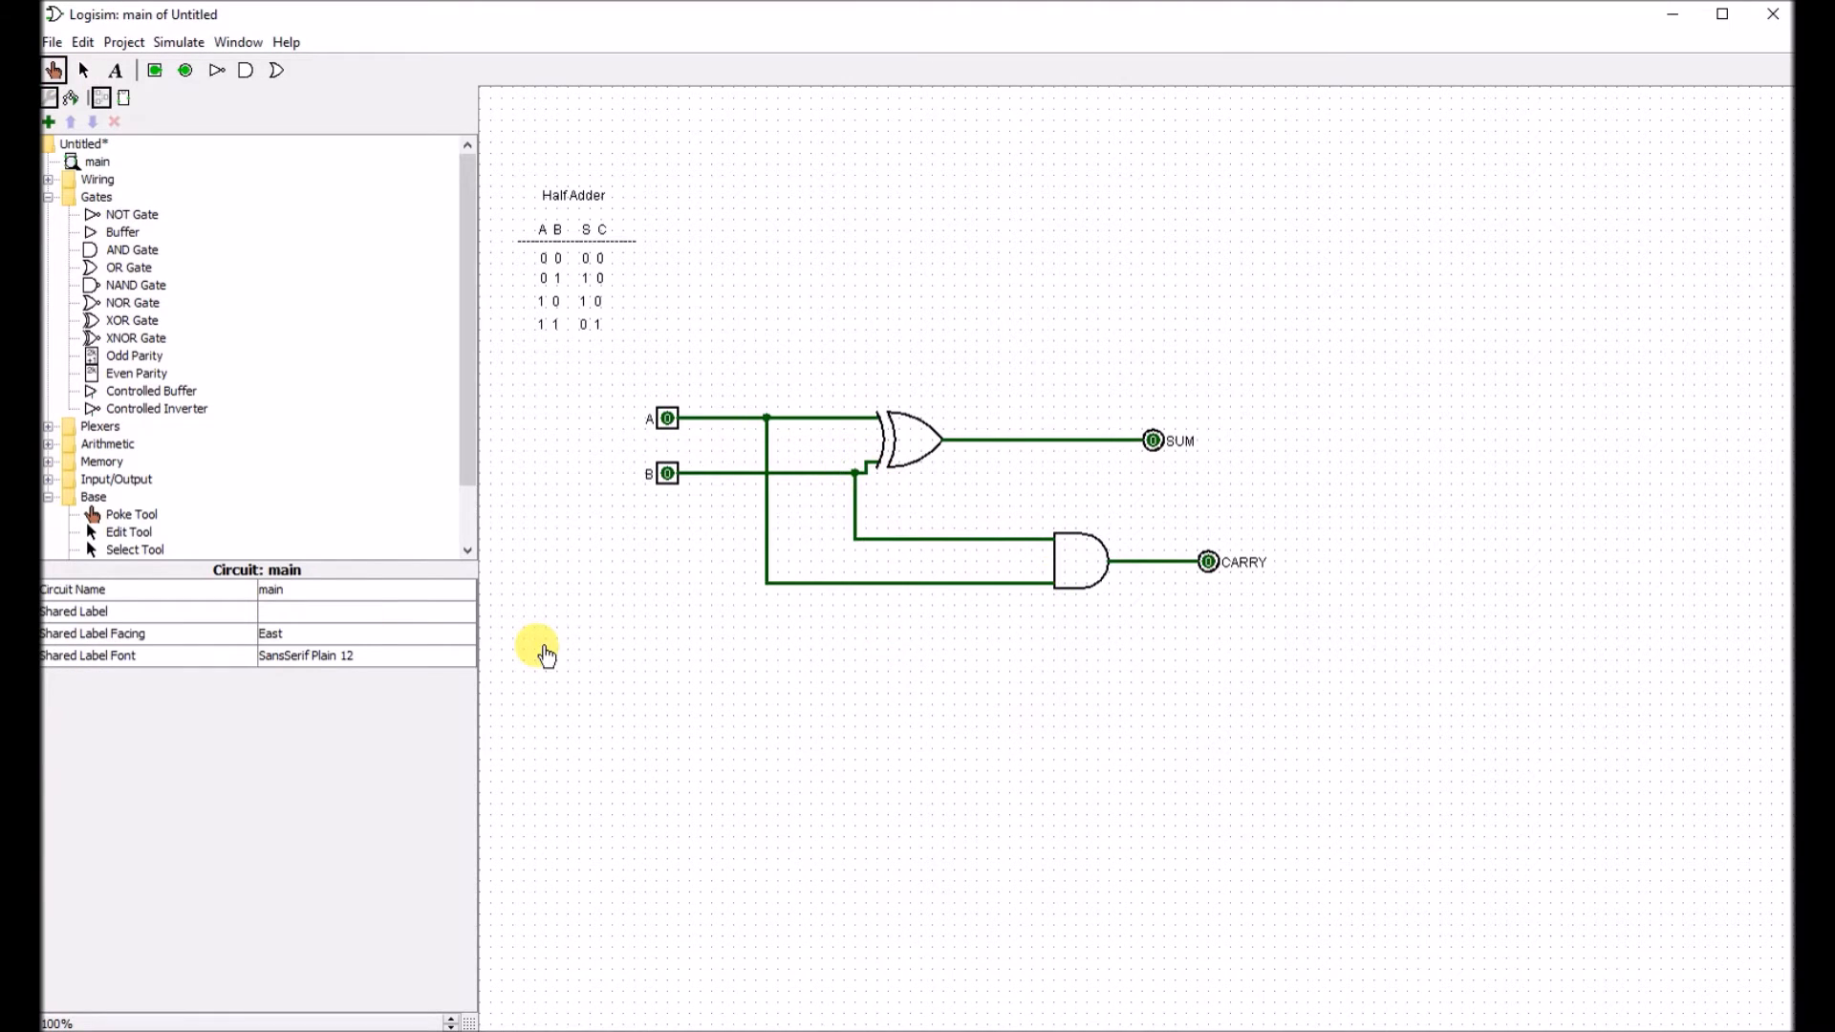
pyautogui.moveTo(585, 590)
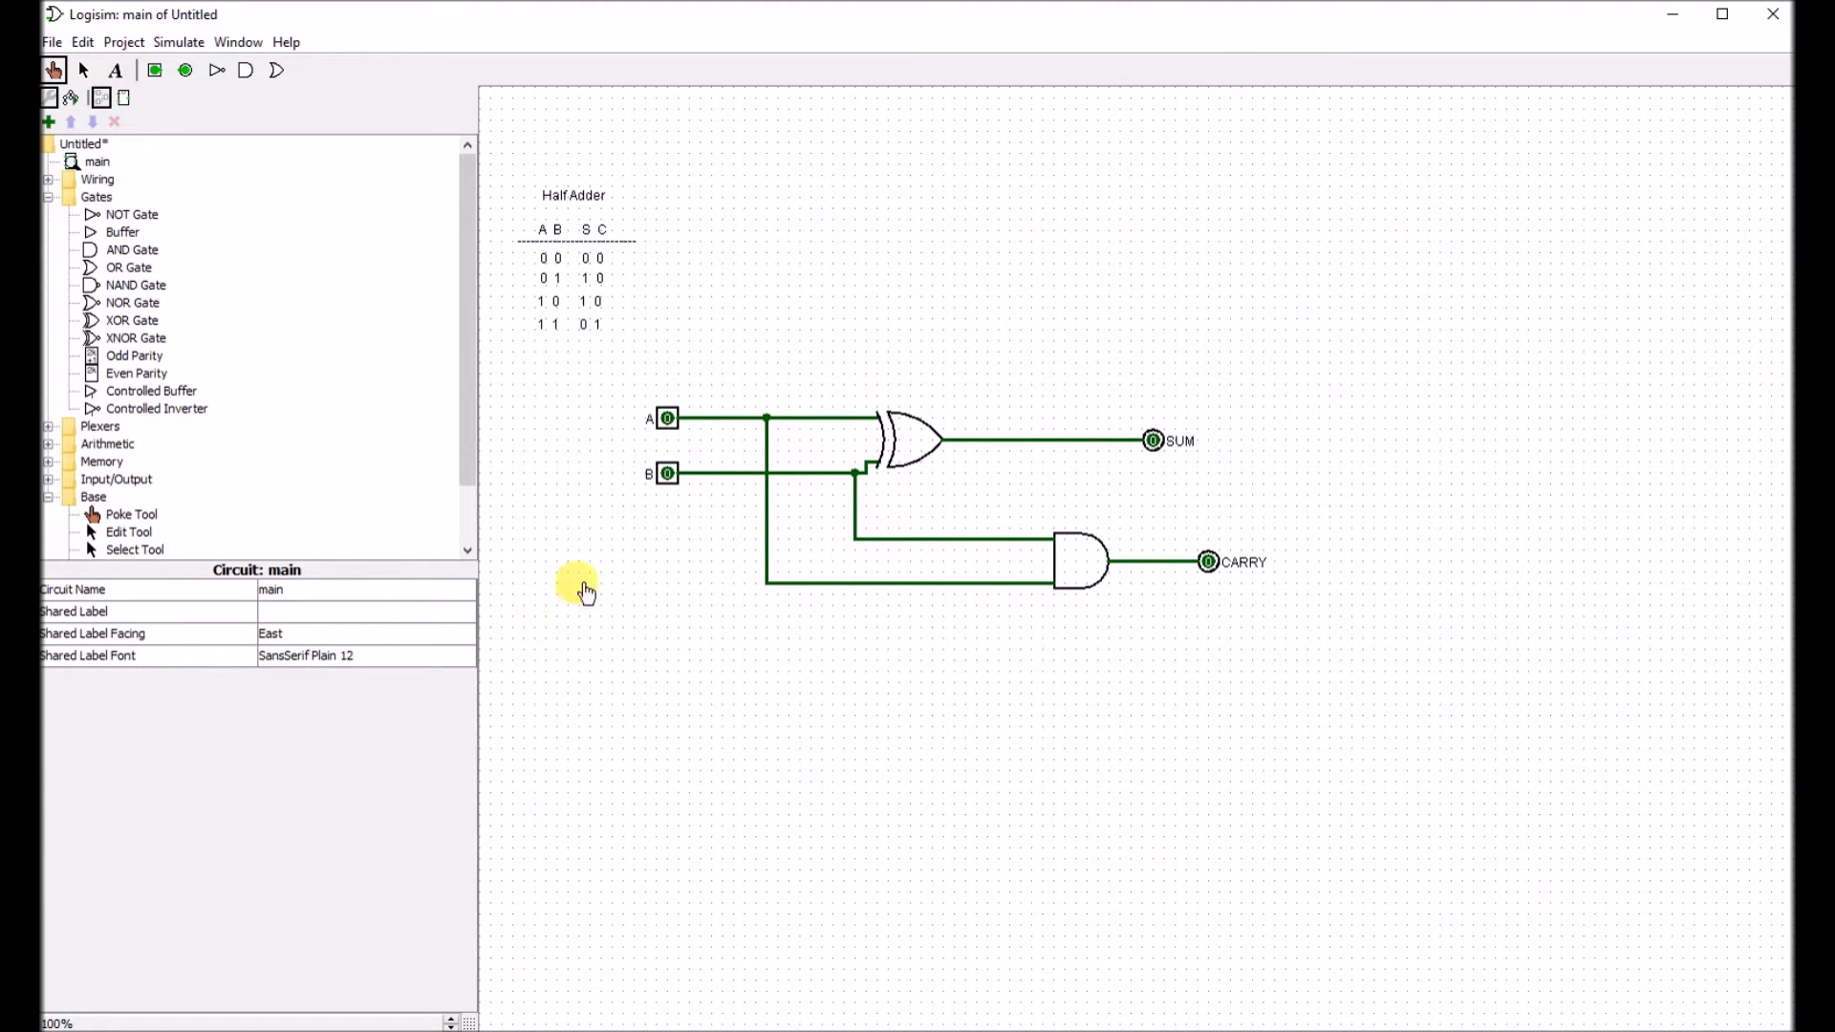
pyautogui.moveTo(650, 535)
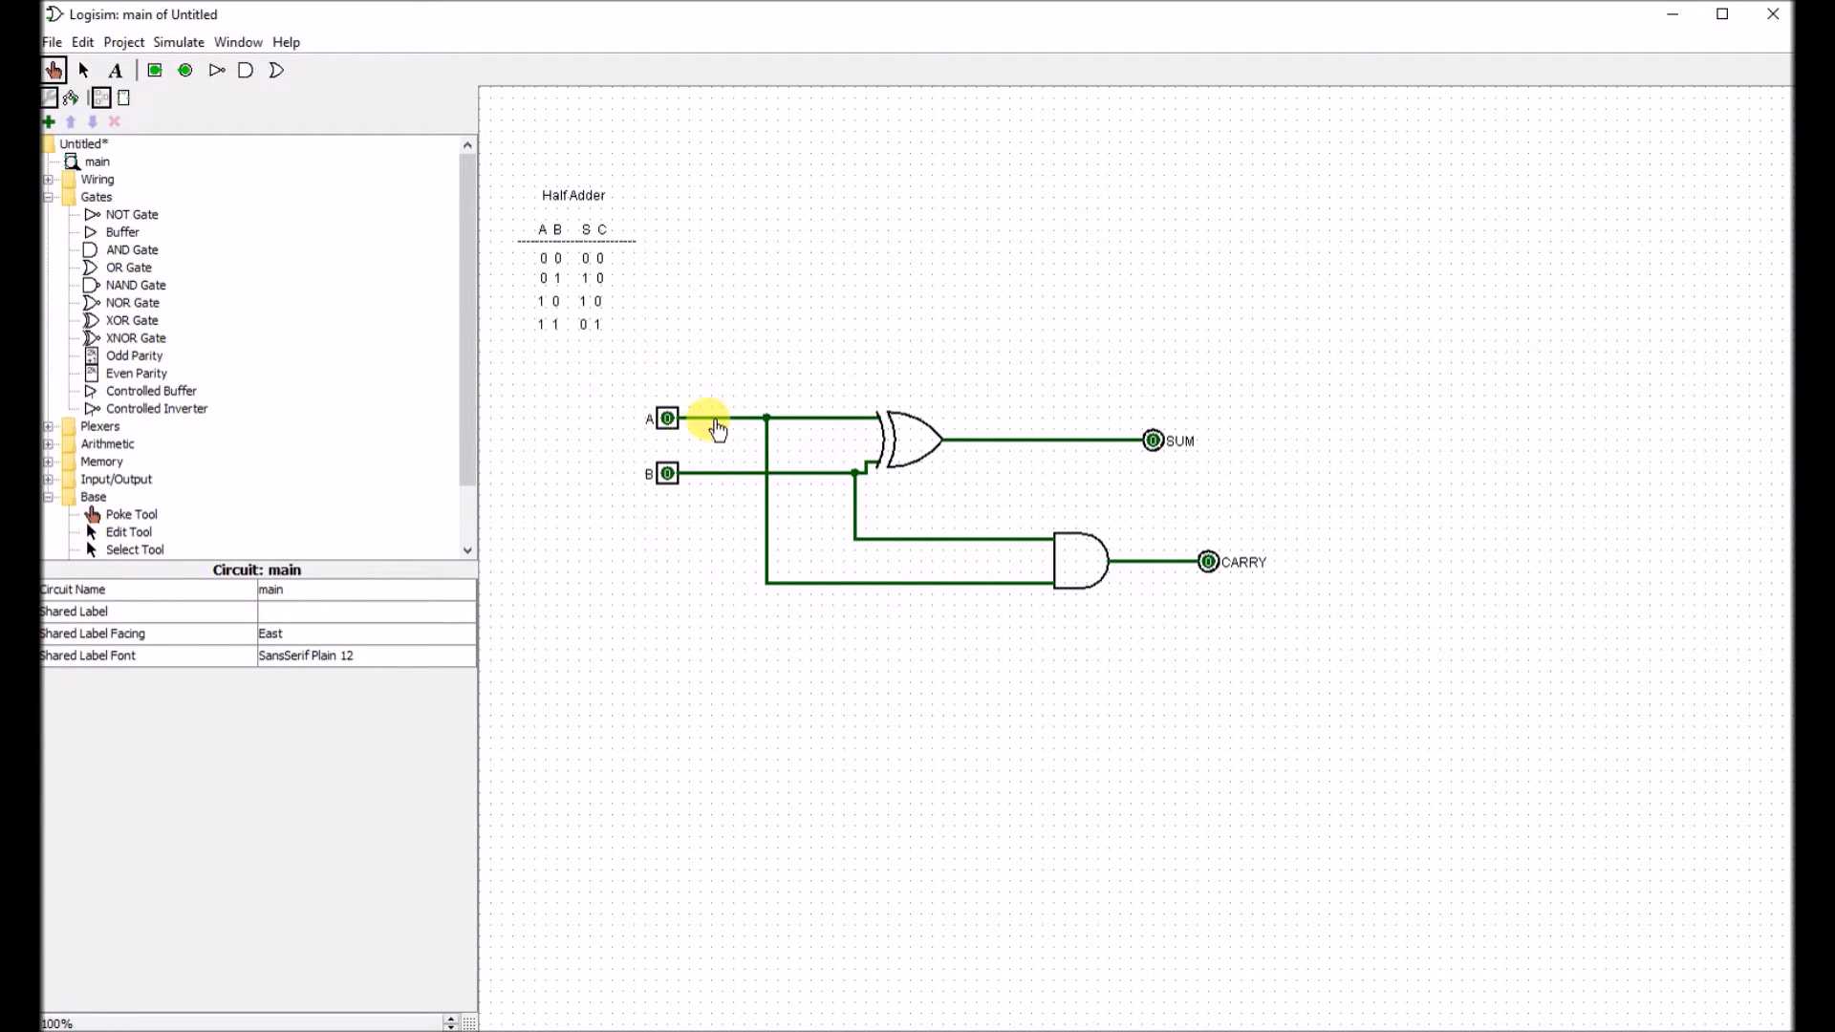
pyautogui.moveTo(1129, 493)
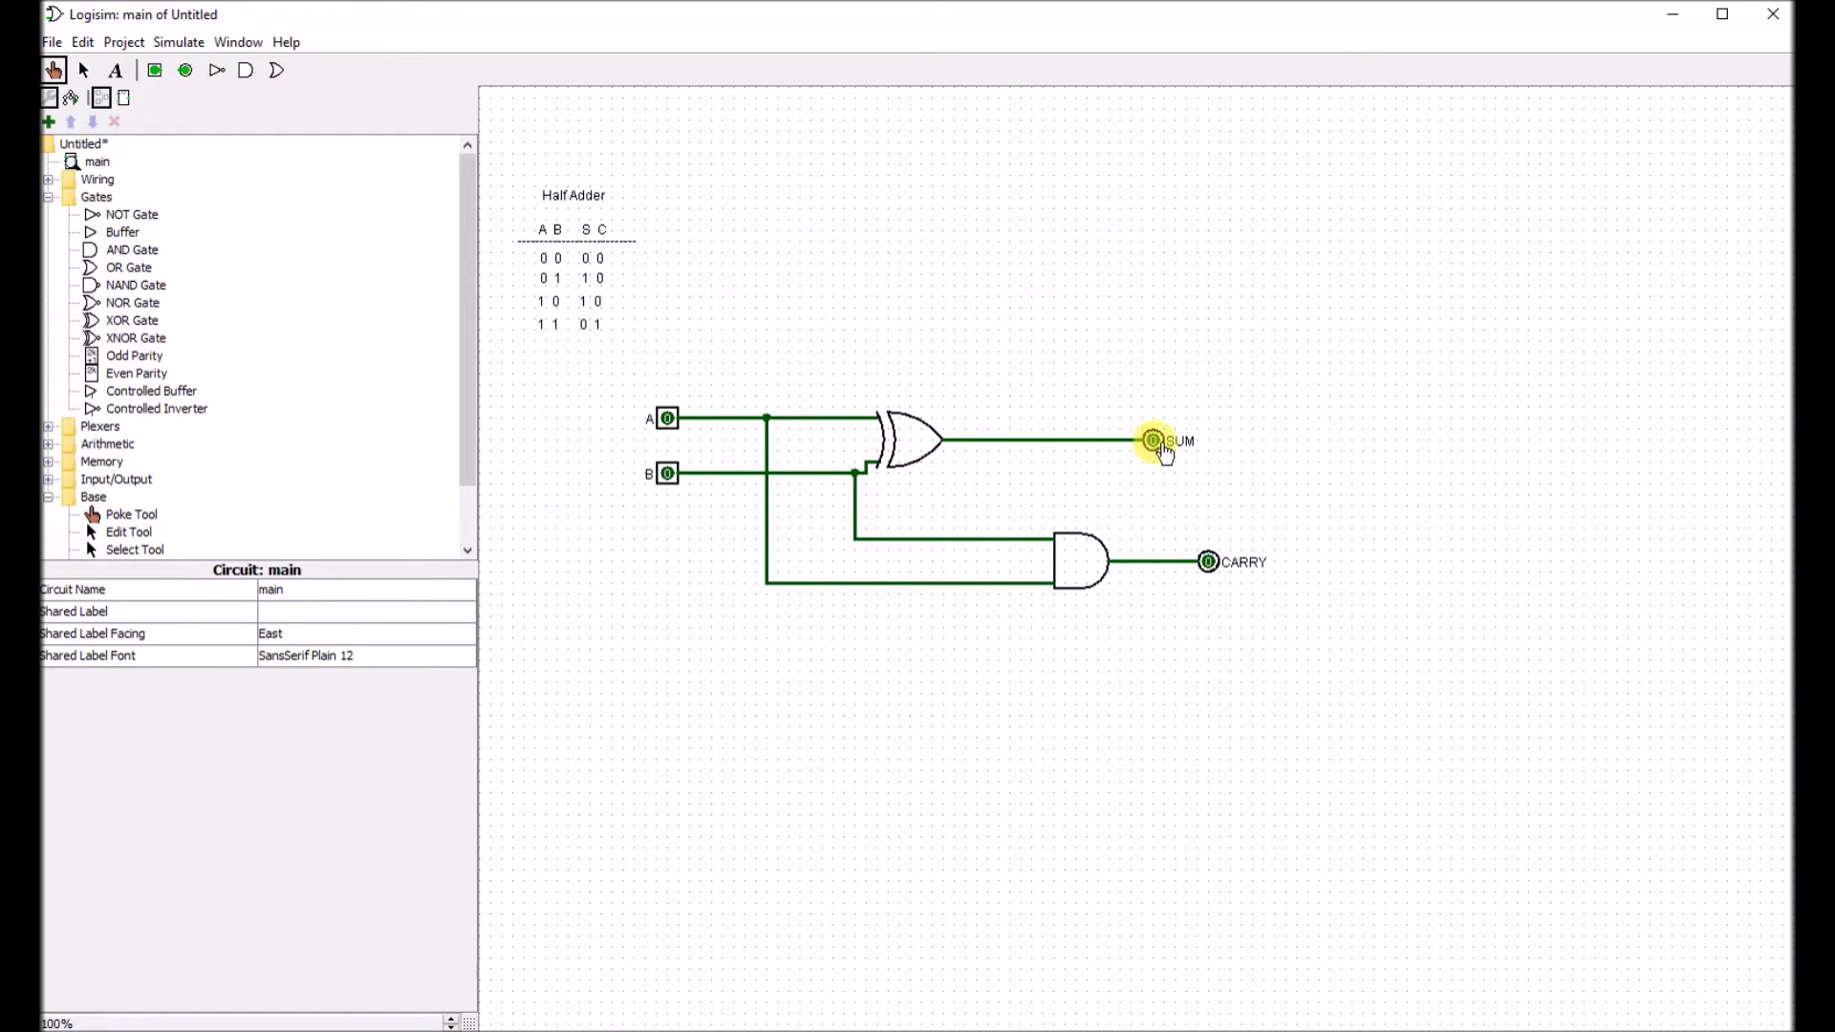
pyautogui.moveTo(590, 278)
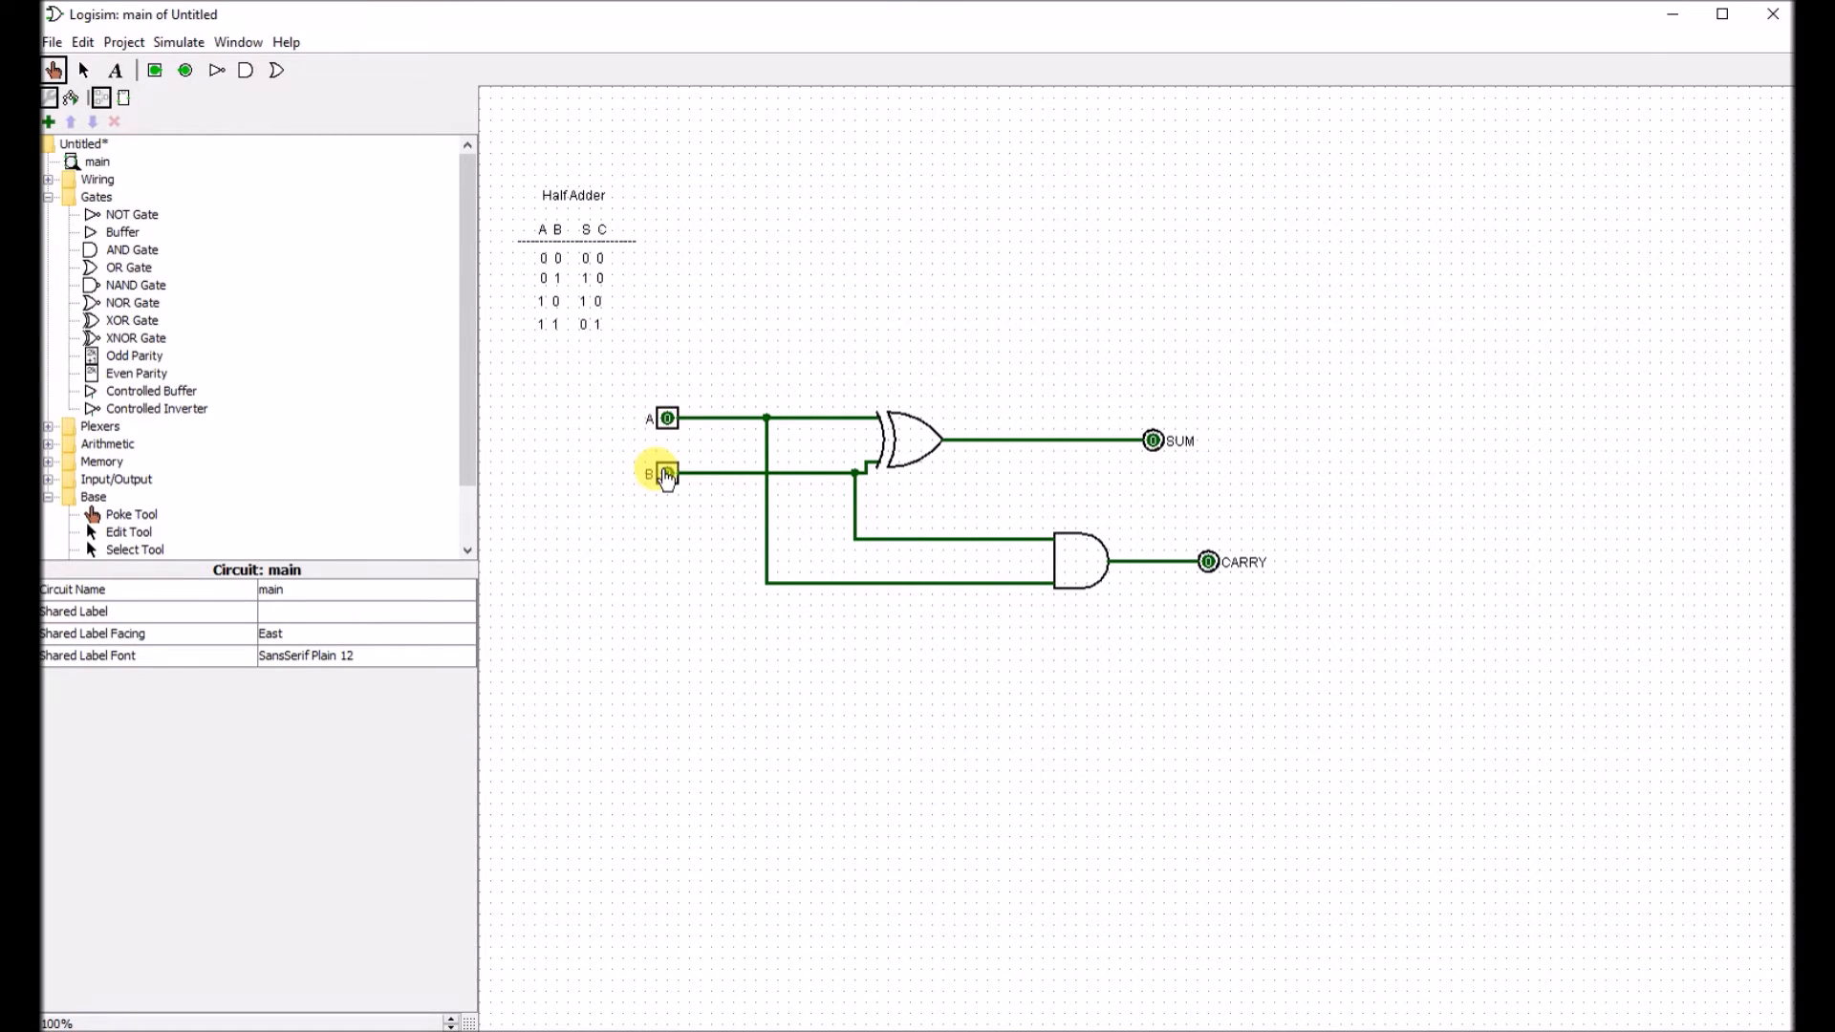
# - Toggle B, then A, then B again so A=1, B=1 gives SUM 0 and CARRY 1
pyautogui.click(667, 474)
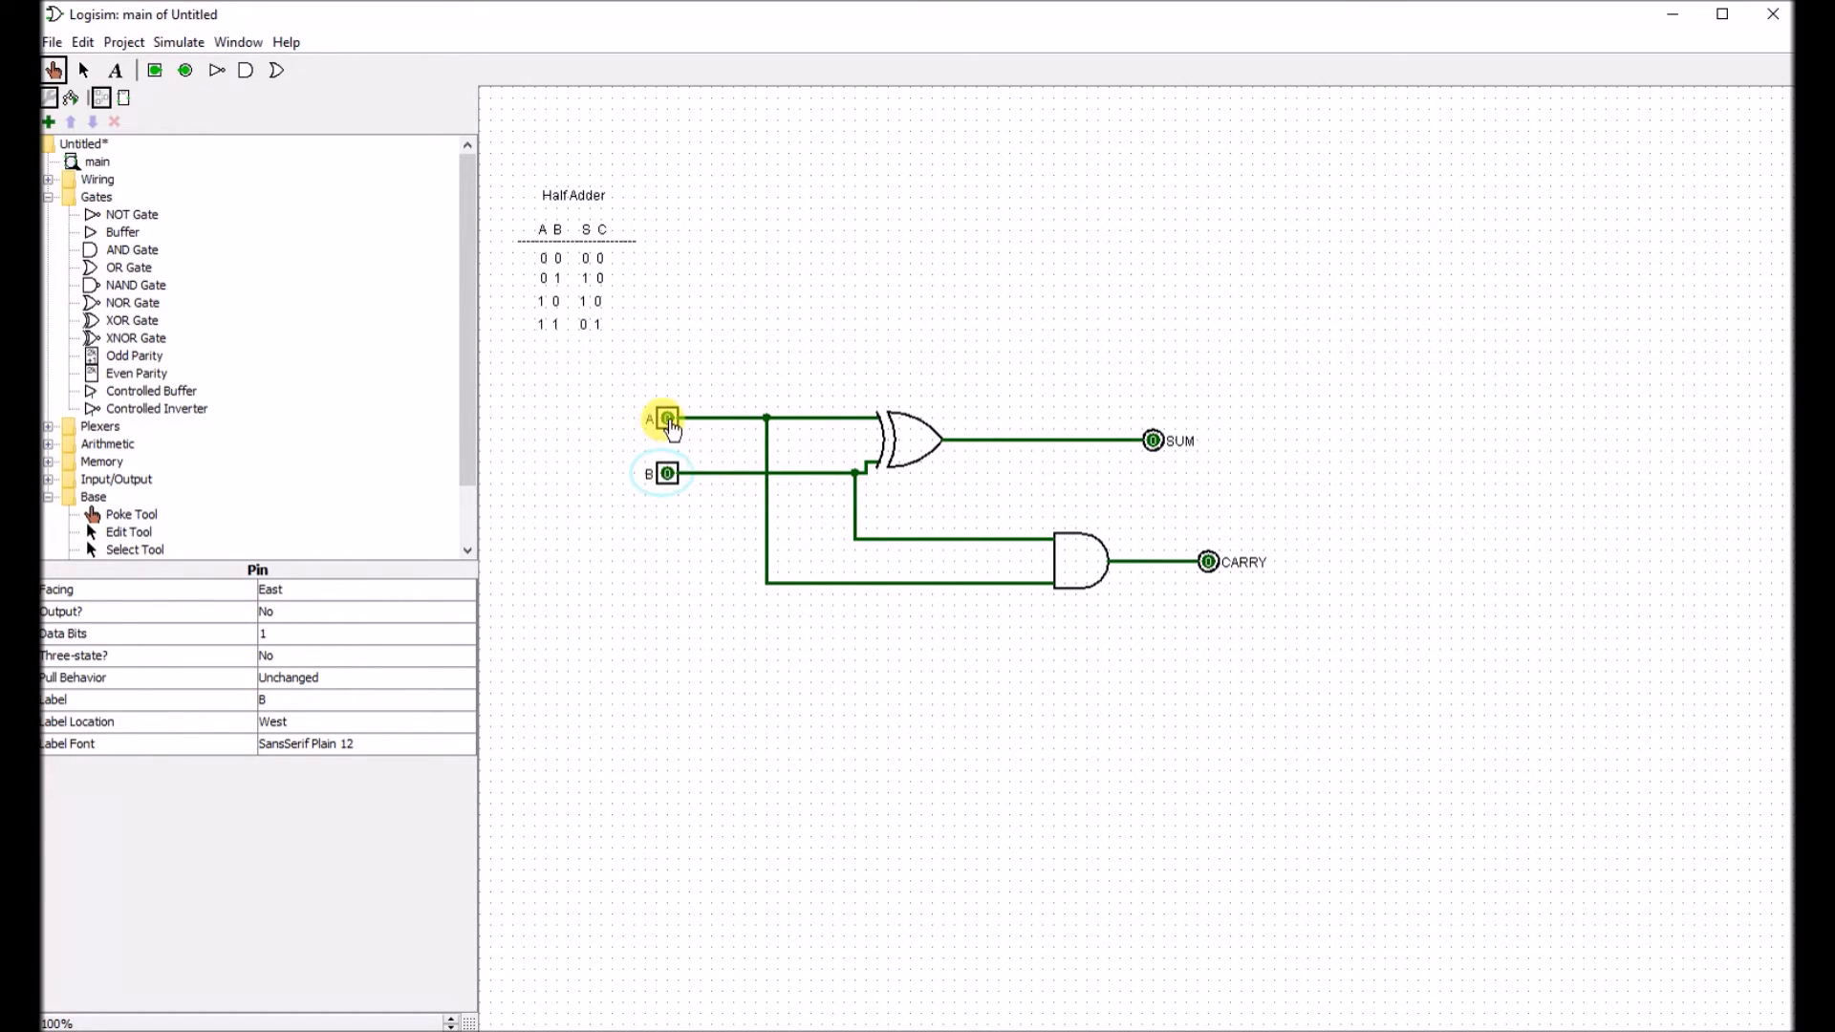
pyautogui.click(667, 418)
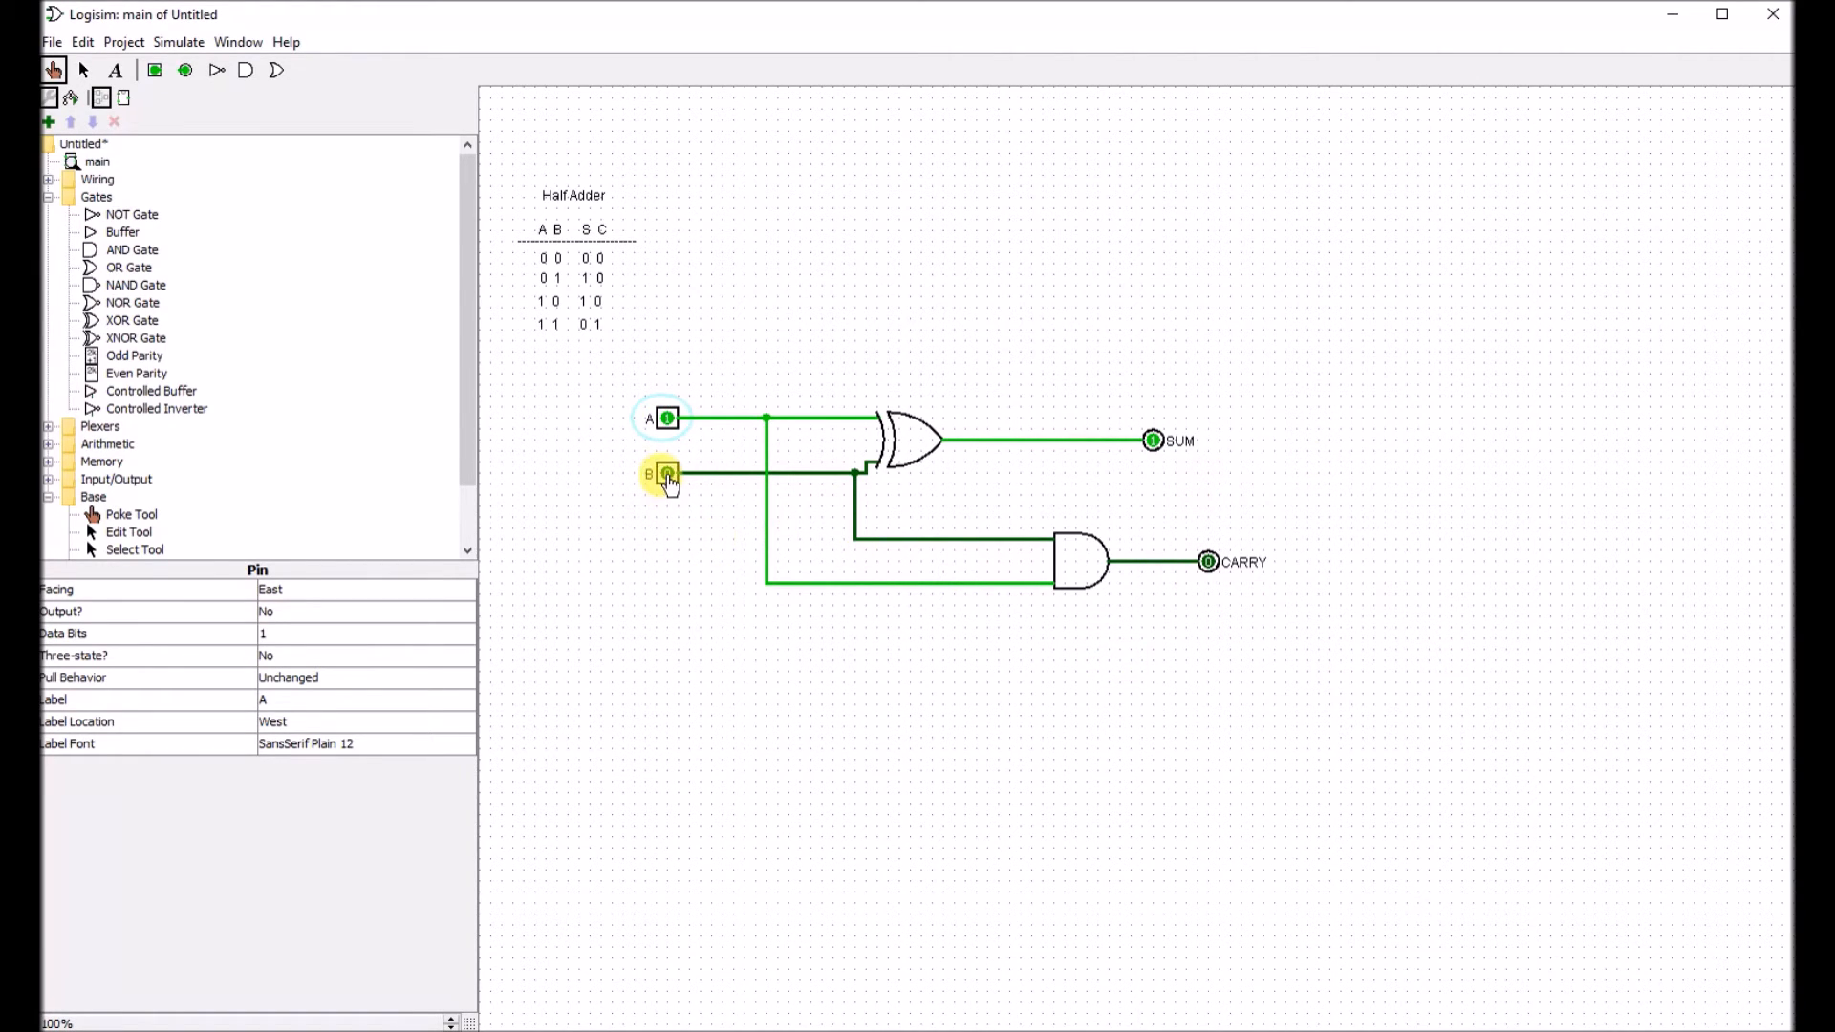
pyautogui.click(667, 474)
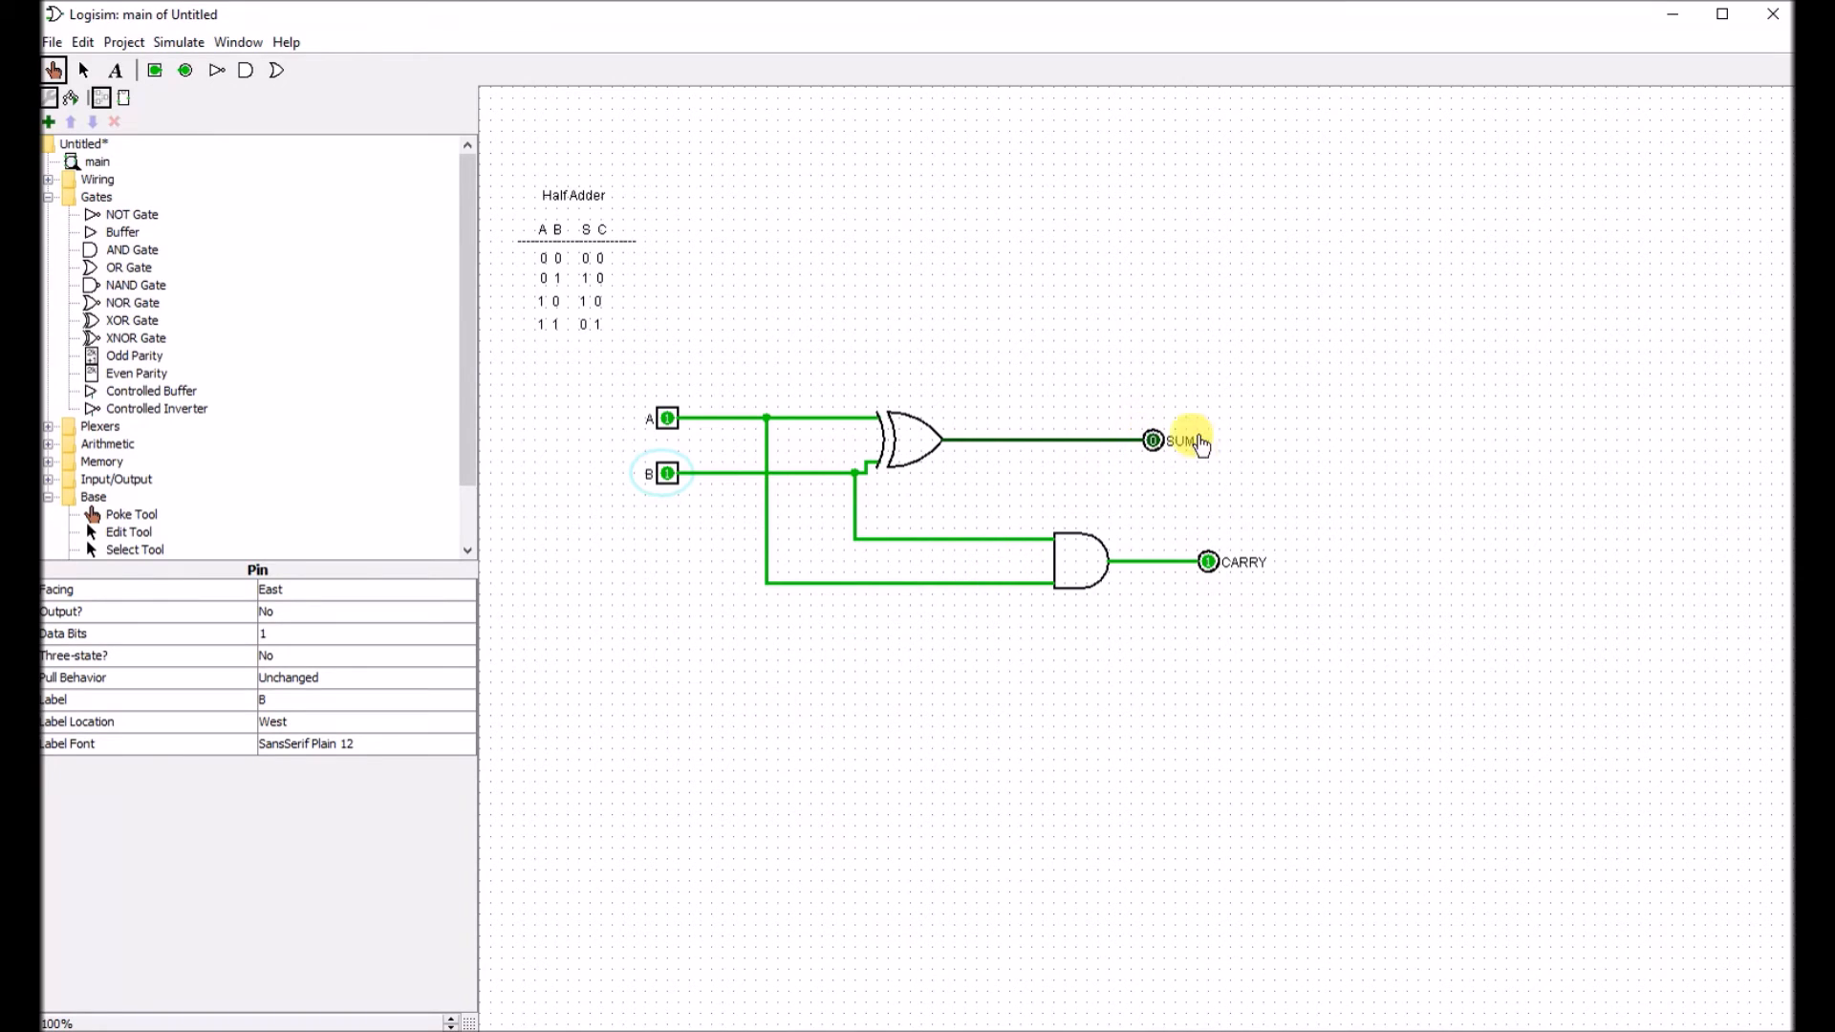
pyautogui.moveTo(748, 567)
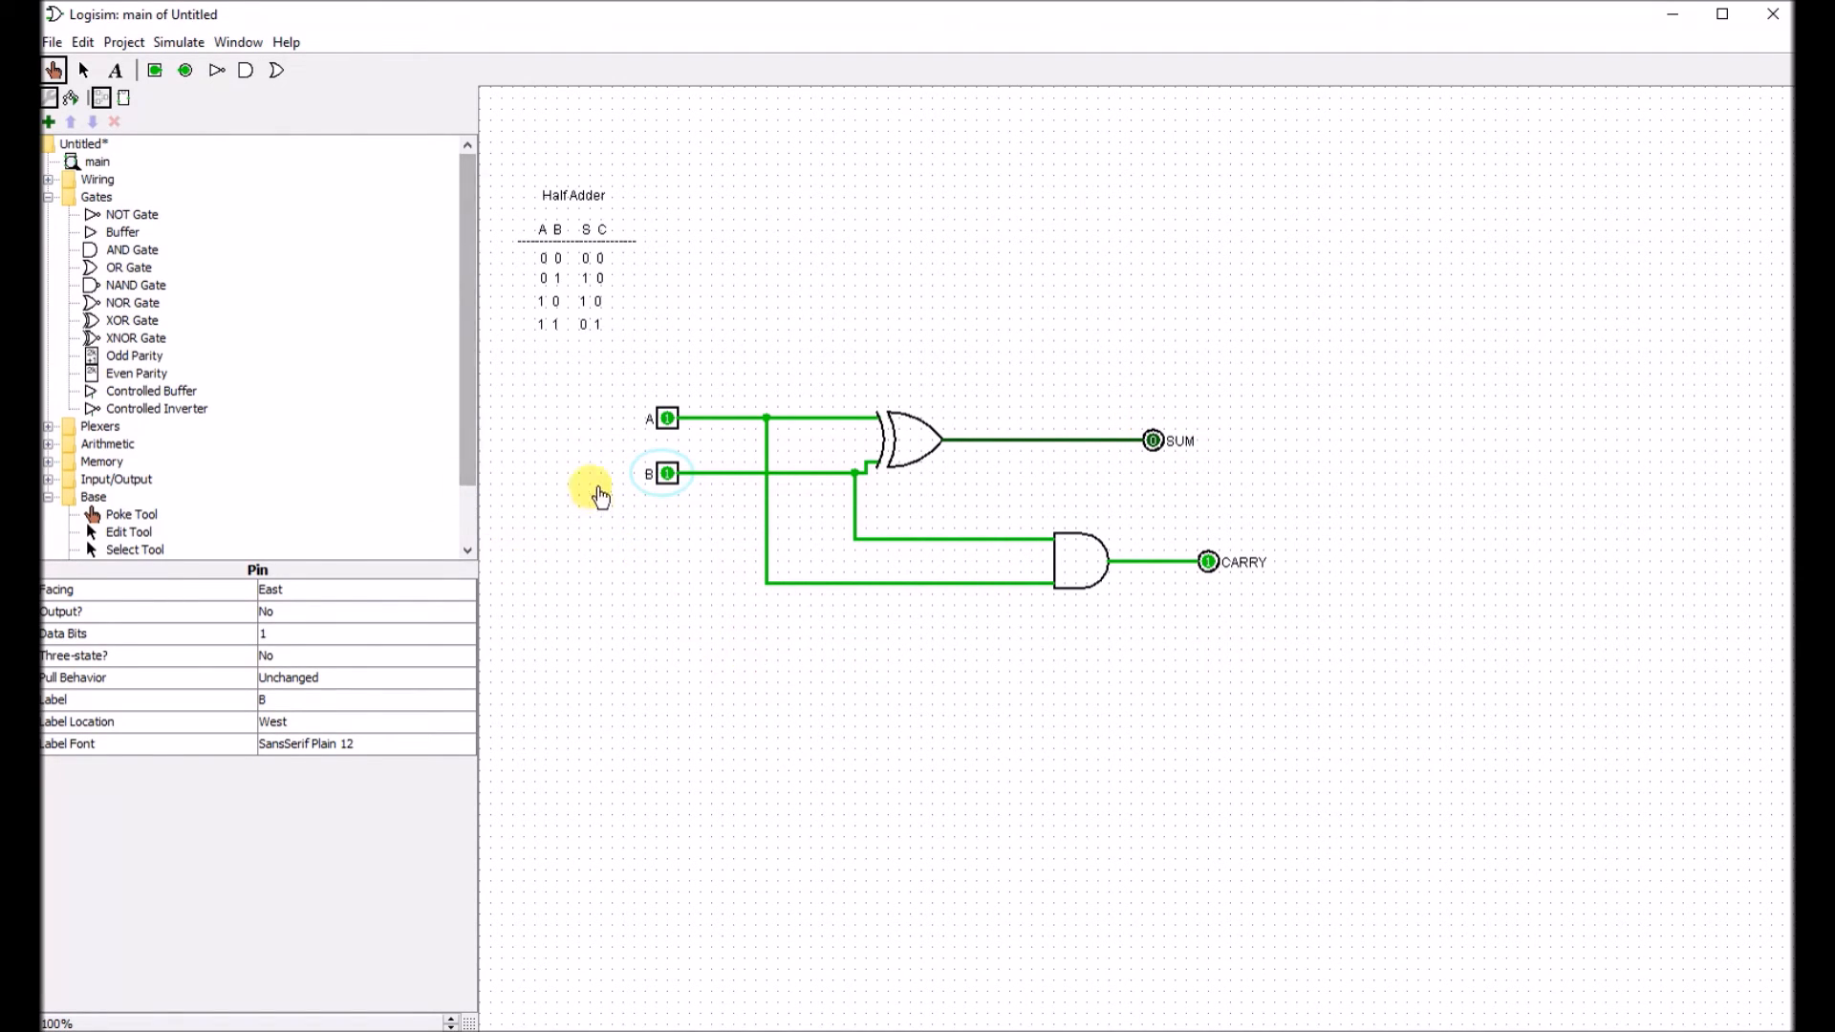
pyautogui.moveTo(1221, 269)
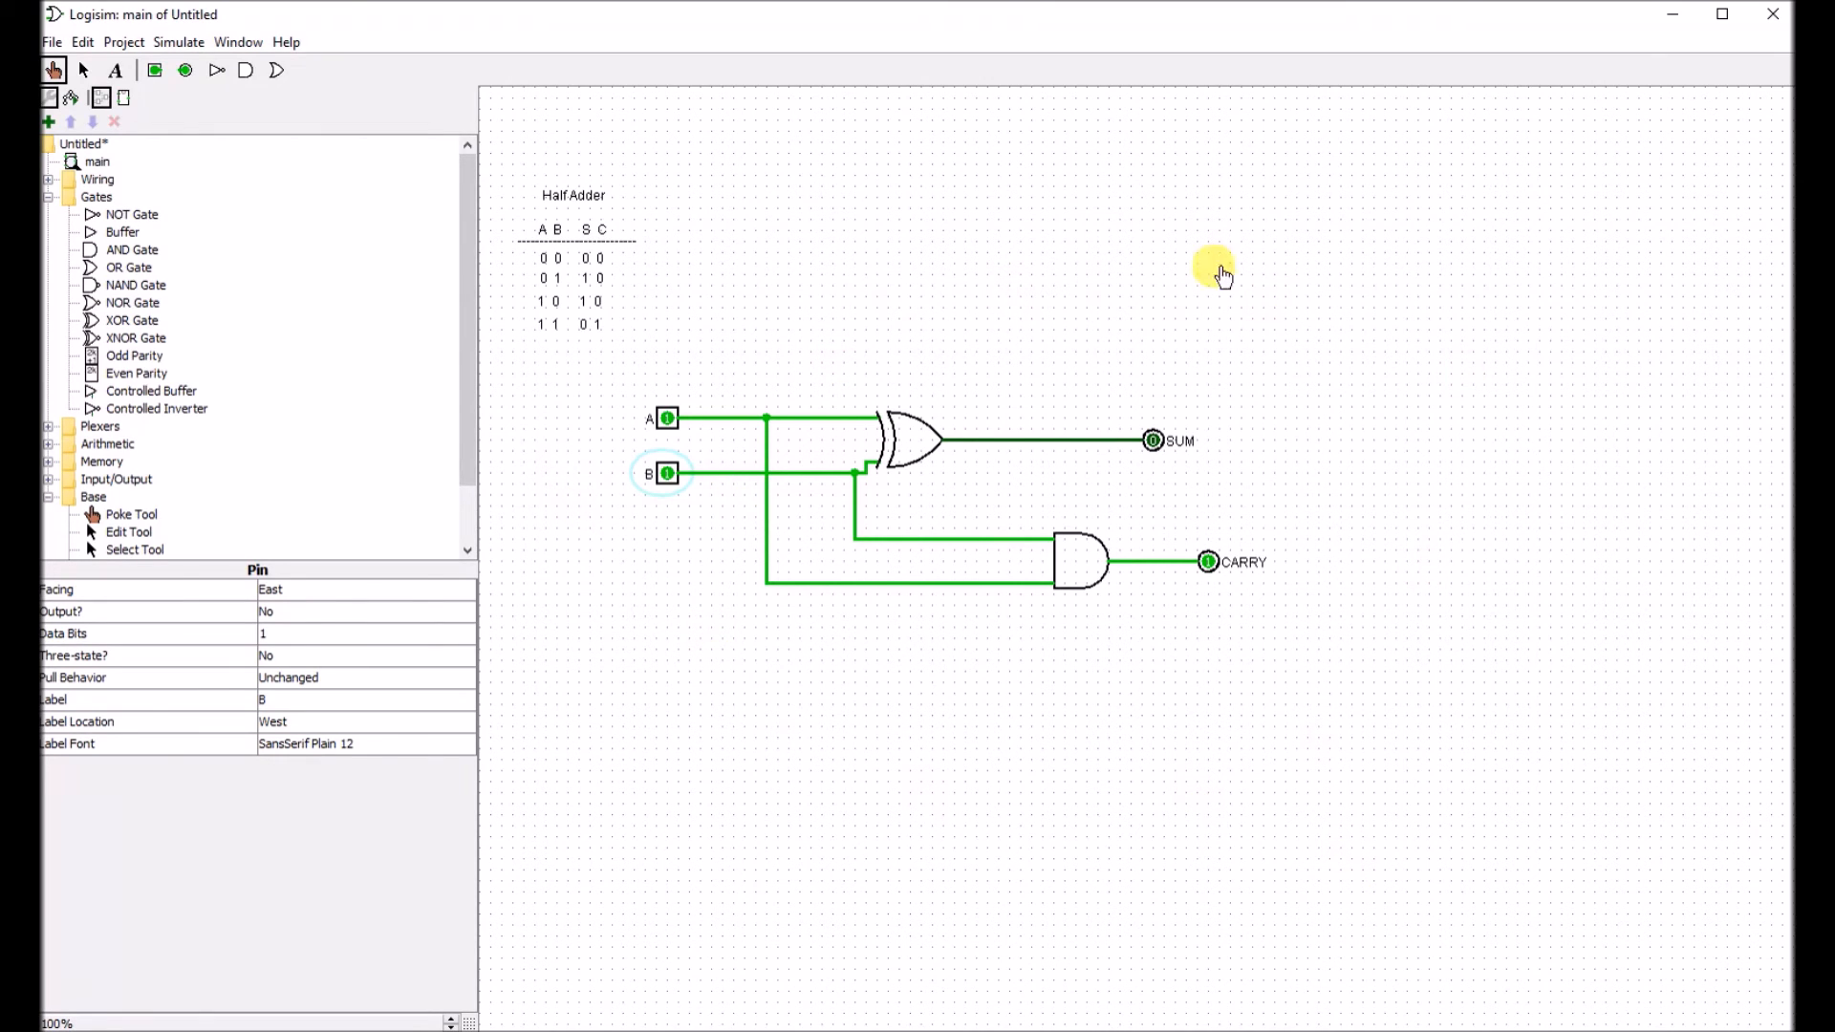